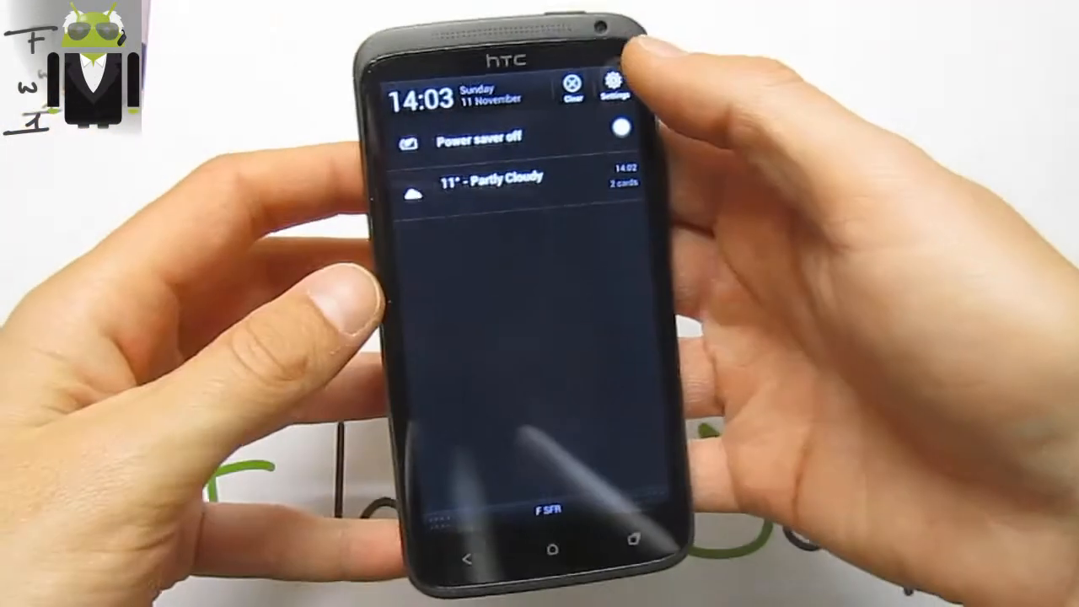
Go from Settings to About to view network, identity, hardware and software details.
click(615, 89)
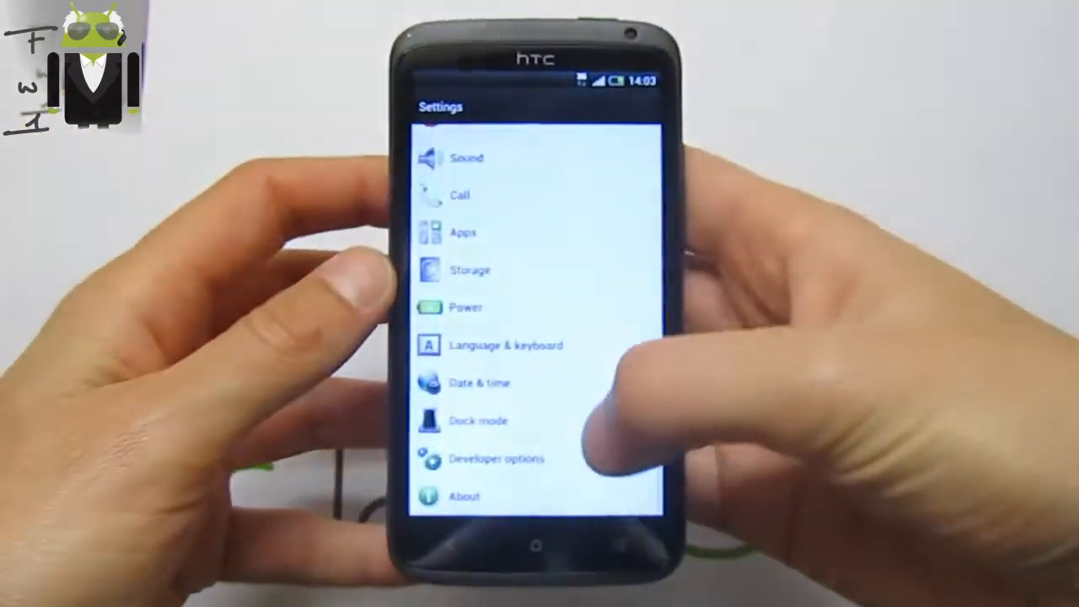
click(464, 496)
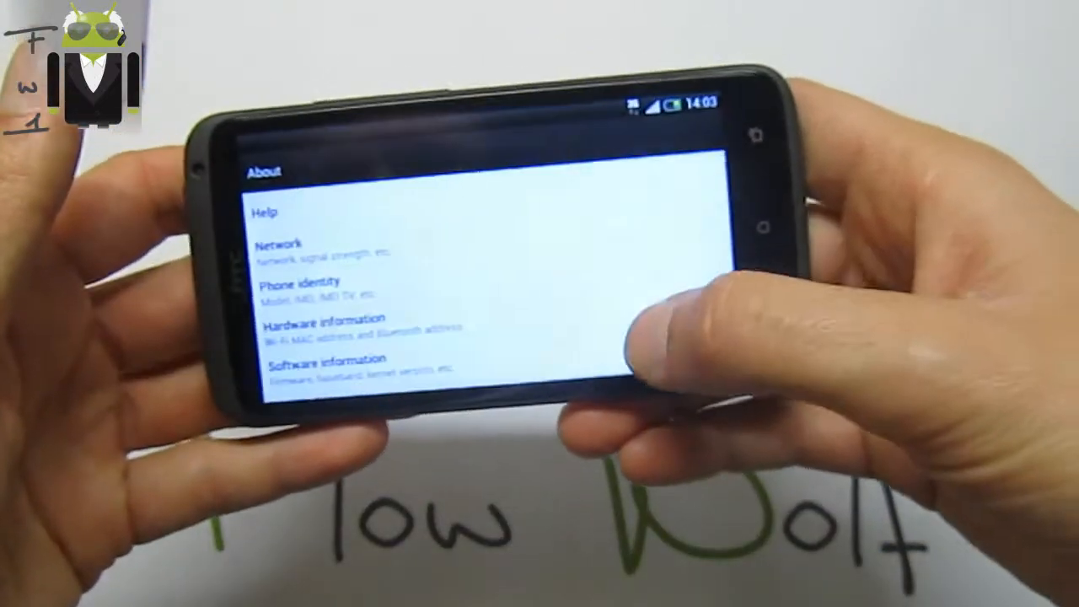
click(320, 363)
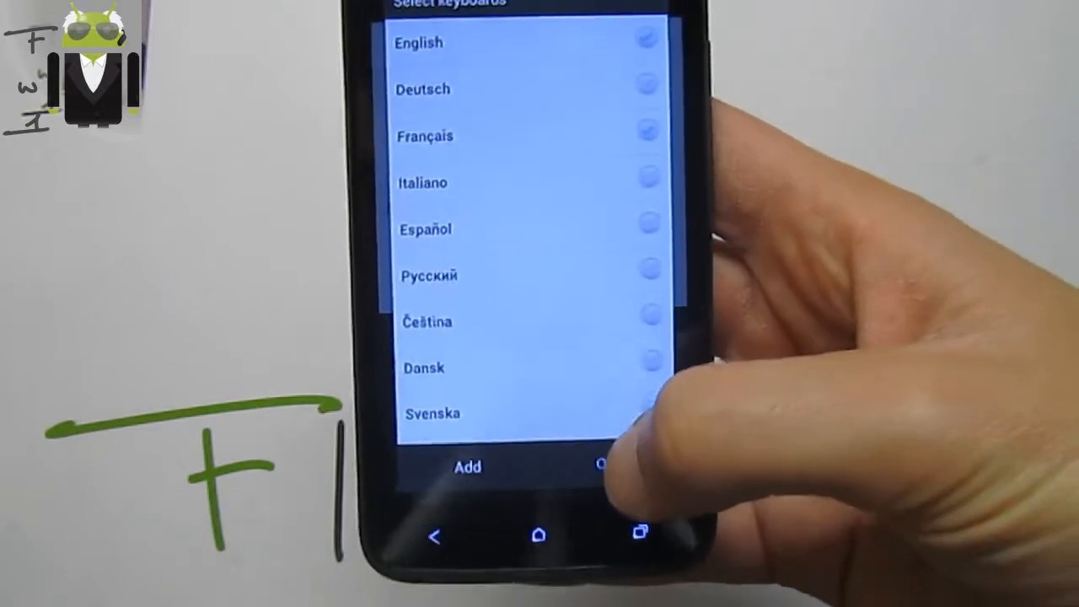
Confirm English and Français as the selected keyboard languages.
click(468, 467)
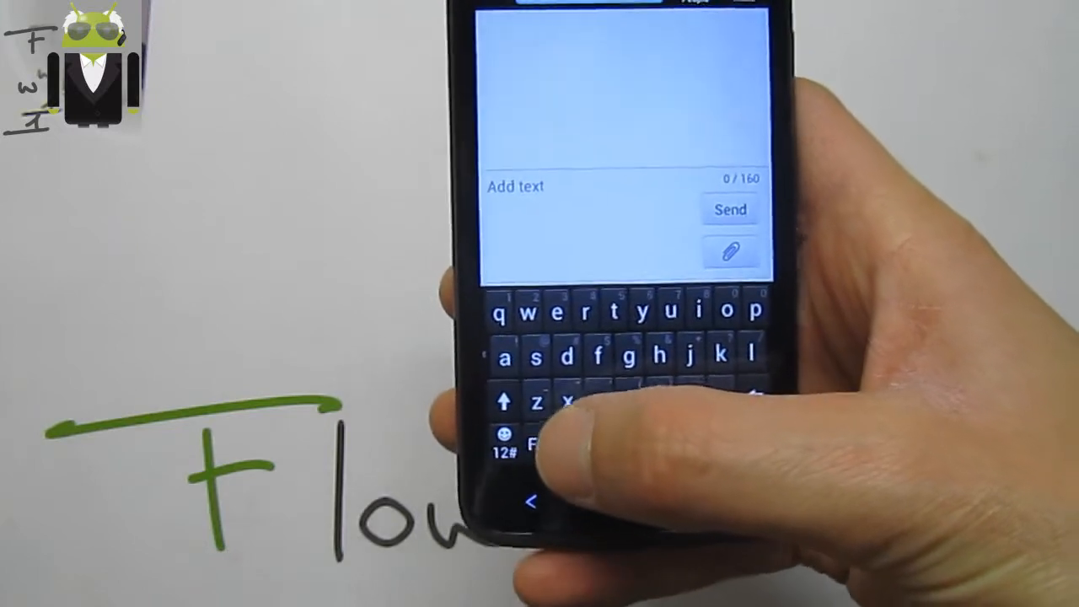
Browse Keyboard selection, keep the QWERTY layout, and scroll the typing language list.
click(505, 436)
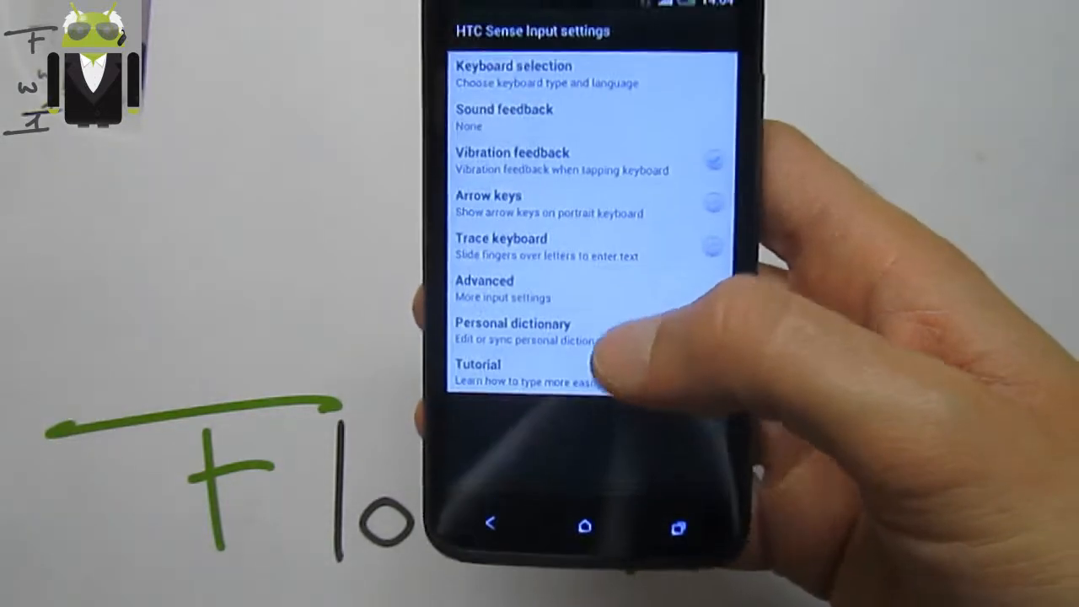
click(512, 74)
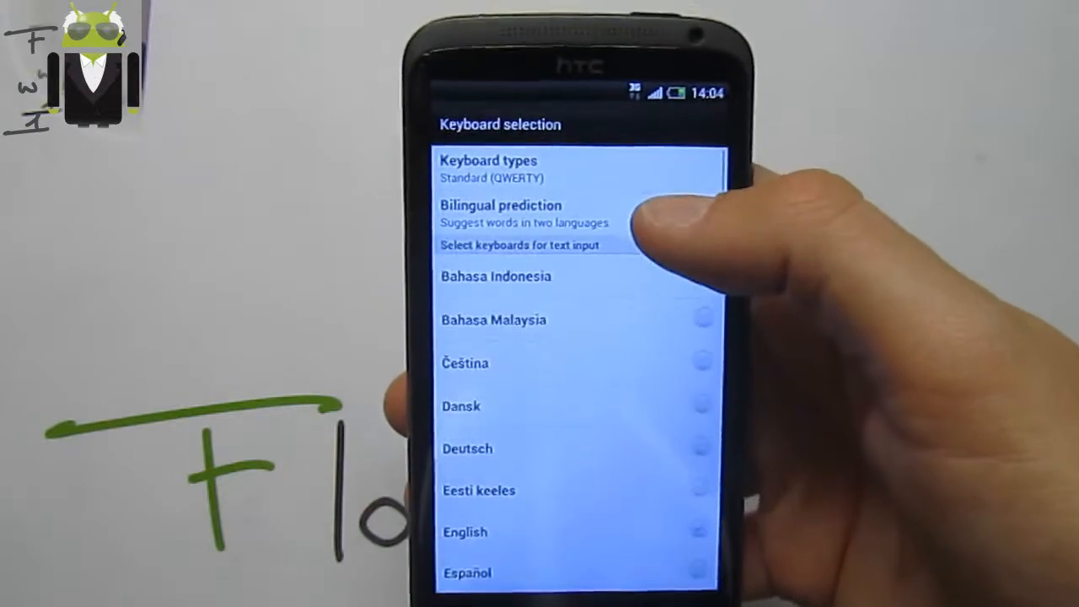
click(488, 168)
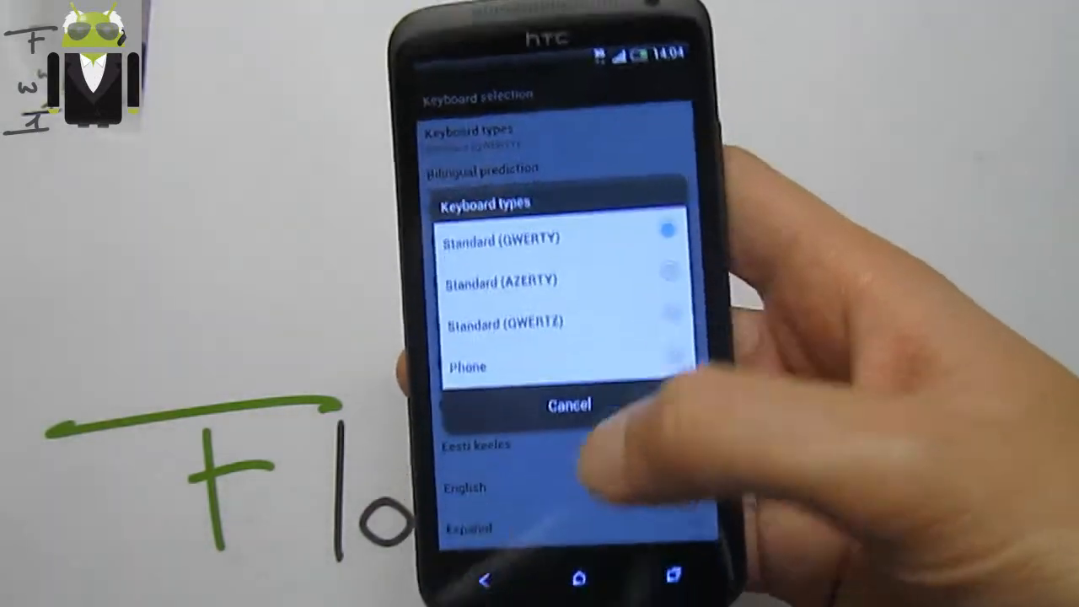
click(569, 405)
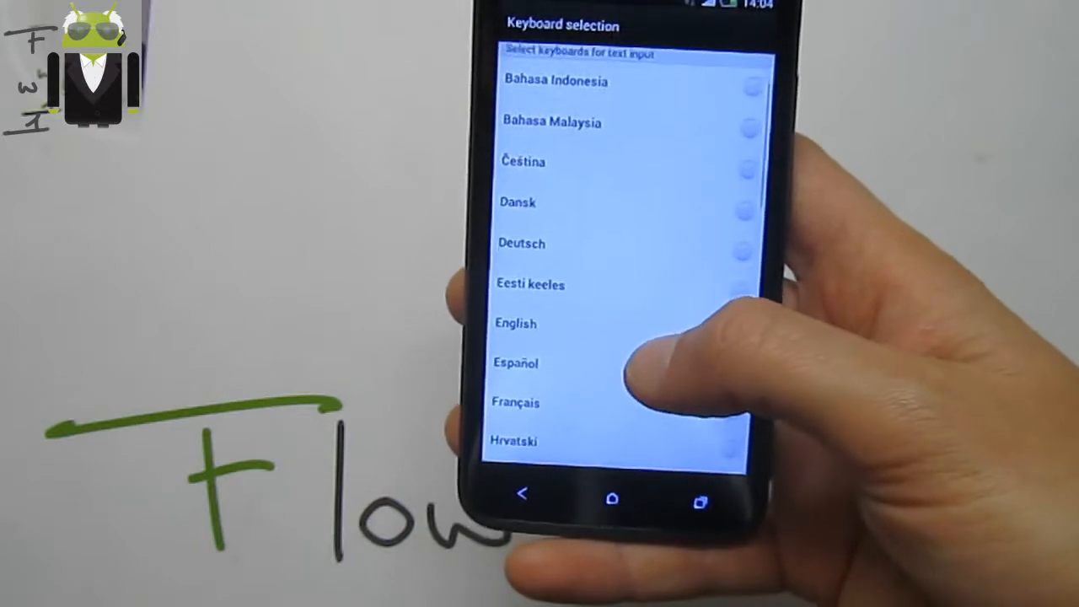
scroll(down, 3)
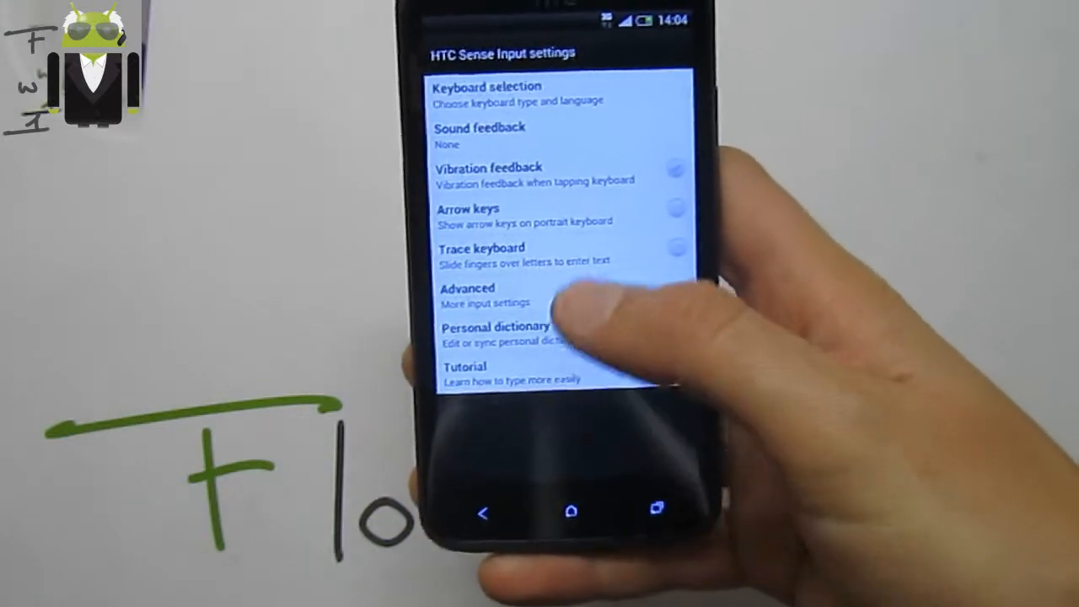
click(485, 294)
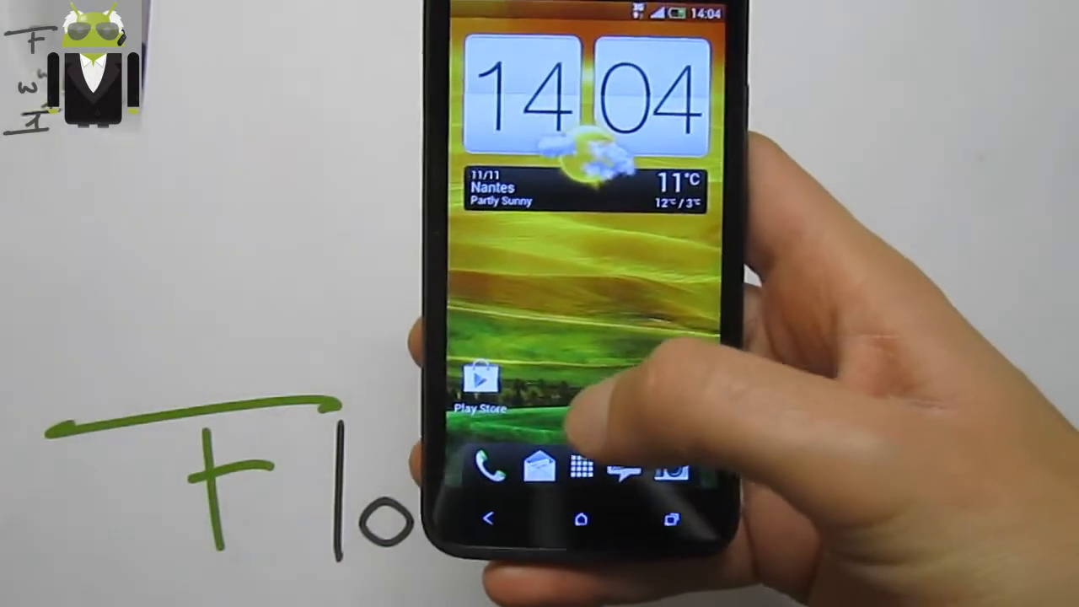
Launch the Gallery app from the home screen.
click(580, 468)
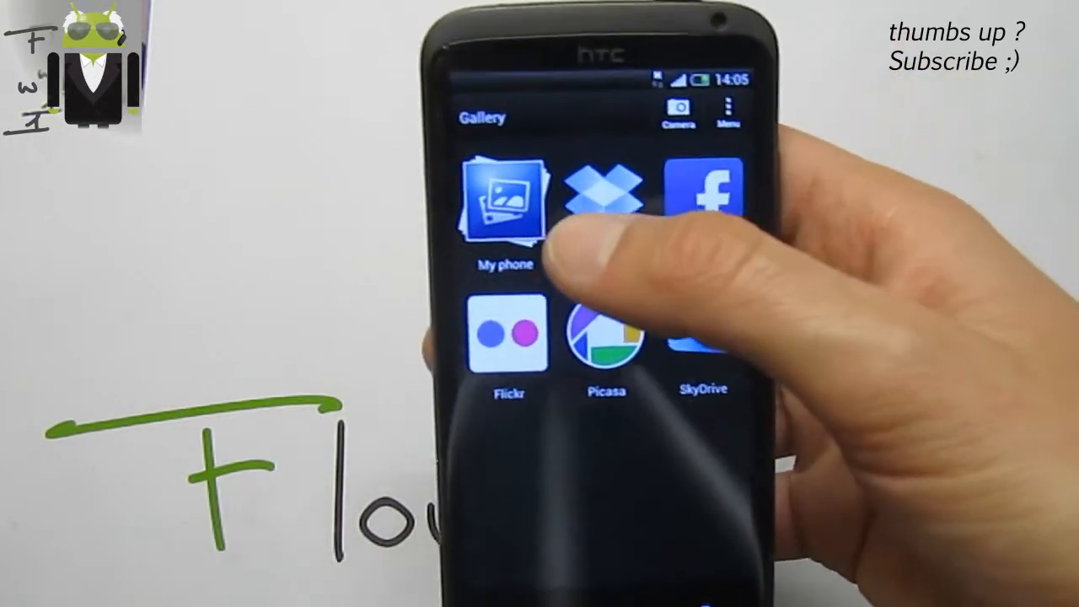
Open My phone photos and scroll the date-grouped events back to October 2012.
click(503, 203)
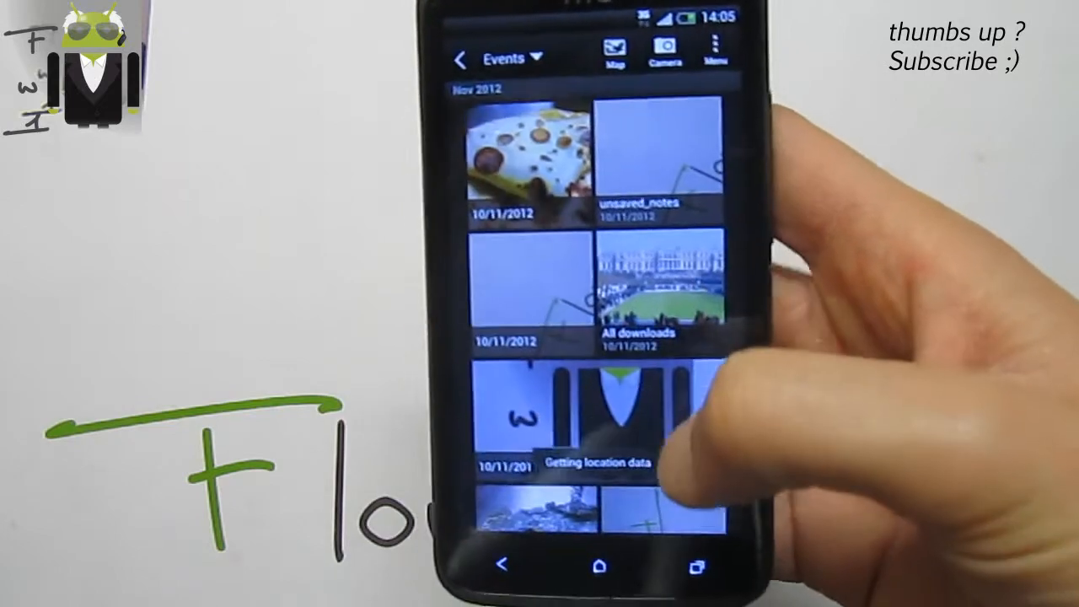
scroll(down, 3)
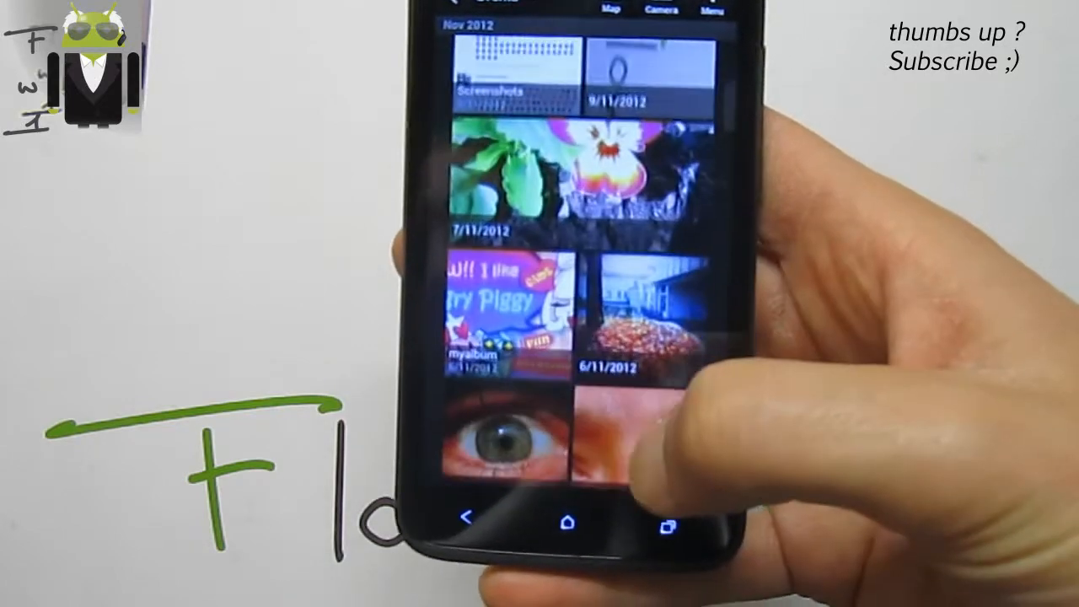
scroll(down, 3)
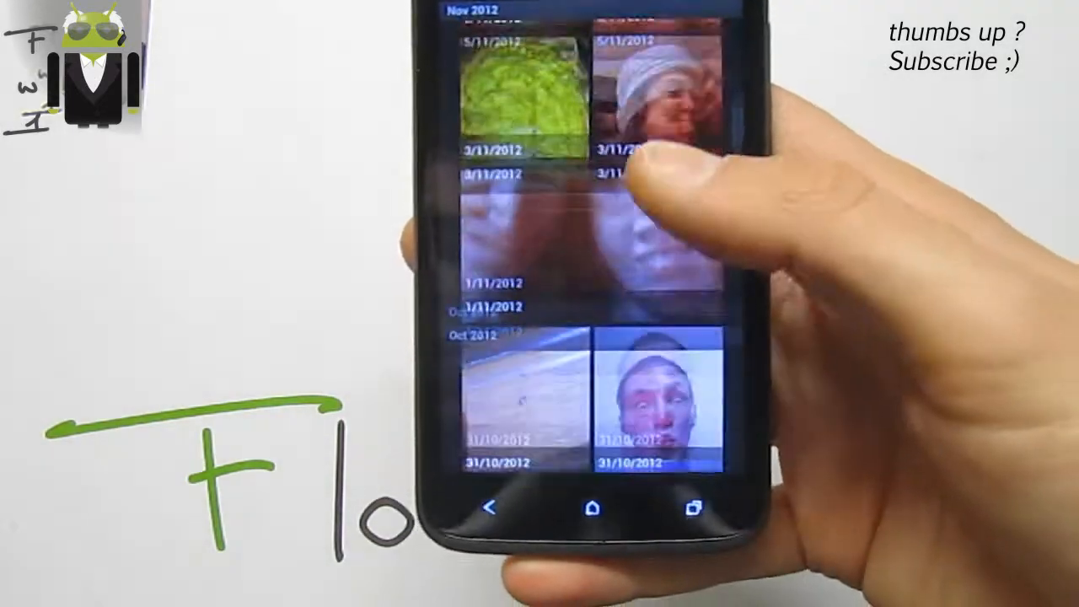
scroll(down, 3)
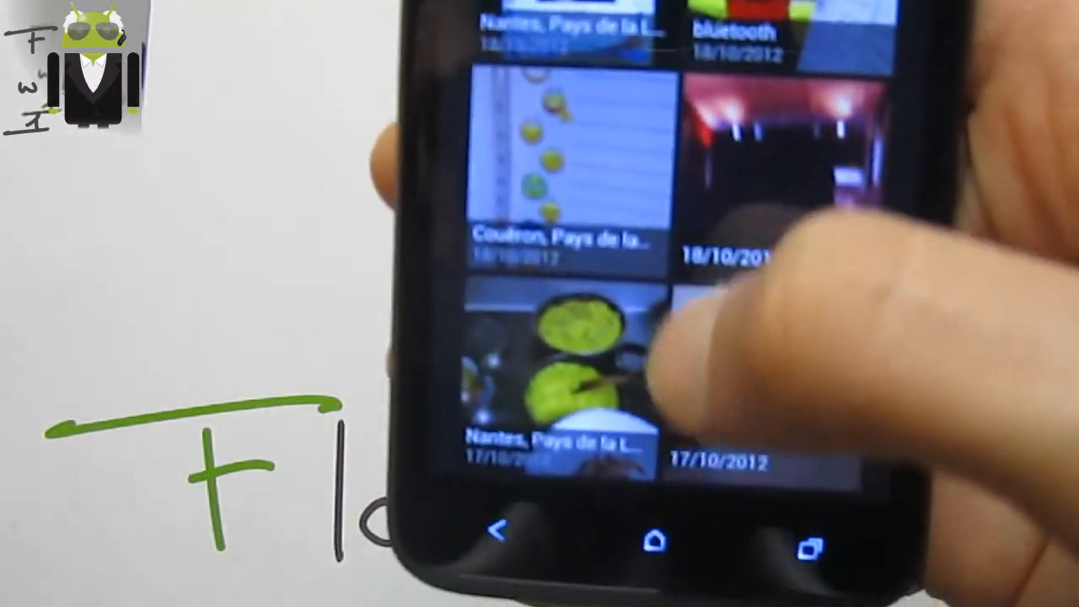
scroll(down, 3)
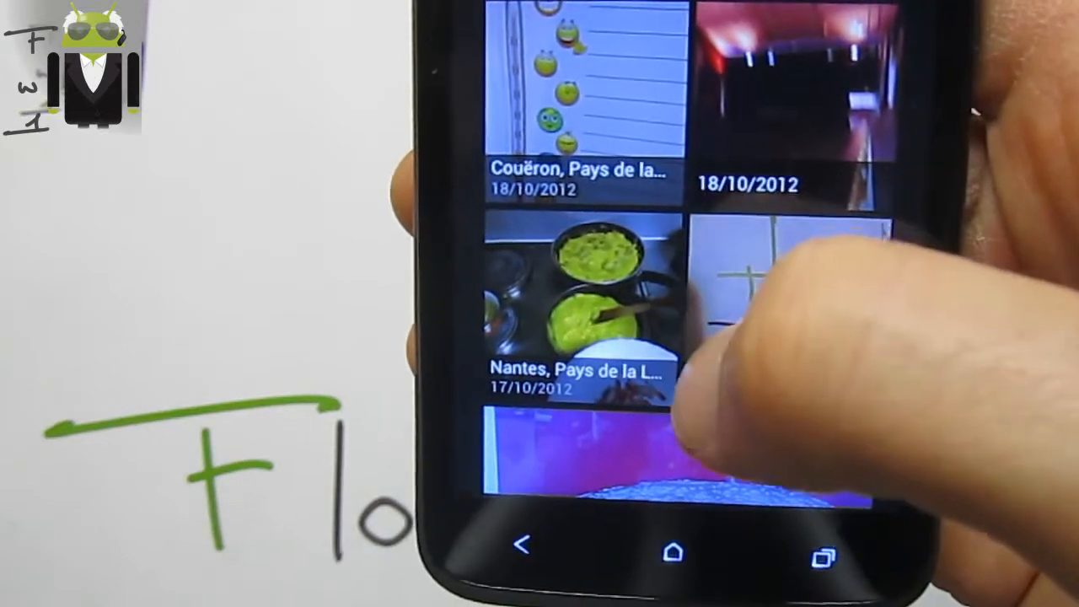
scroll(down, 3)
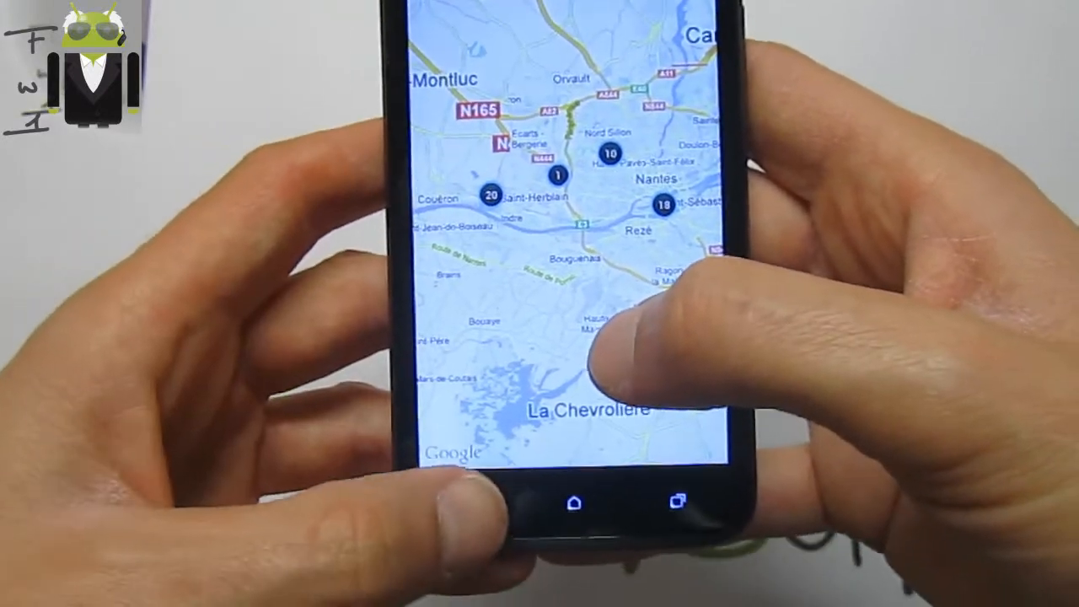
View the Gallery map of photo locations around Nantes.
click(574, 502)
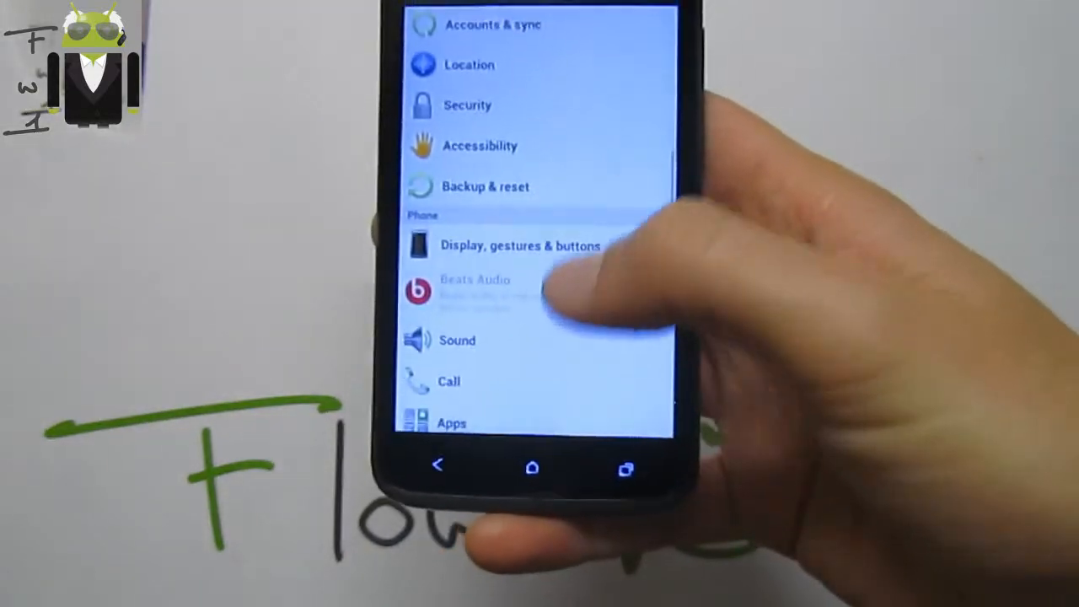
In Display, gestures & buttons, choose an option for the Recent apps button.
click(520, 246)
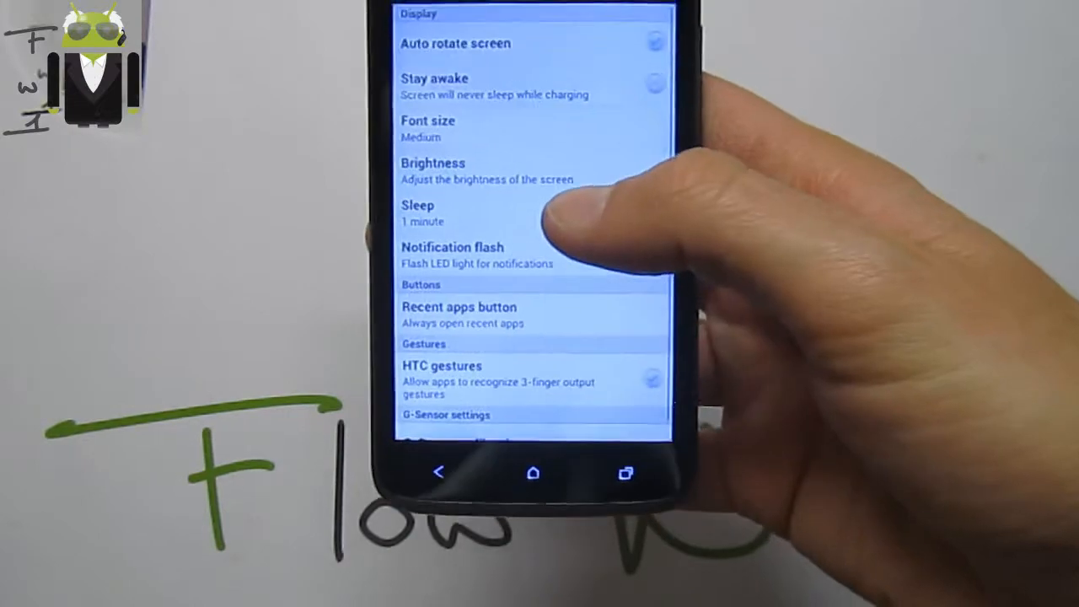
click(459, 314)
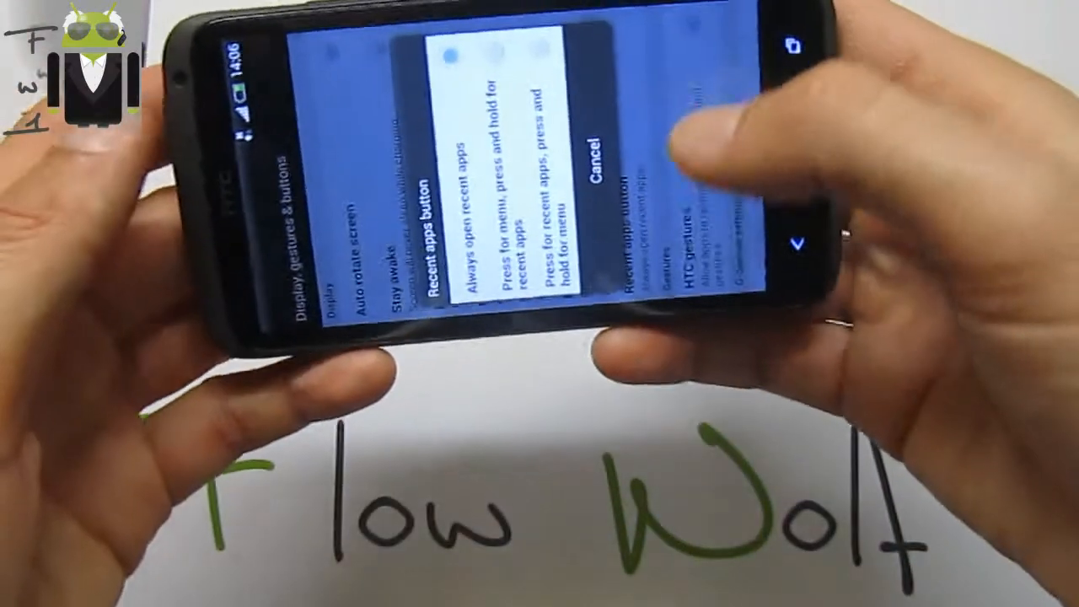
click(595, 177)
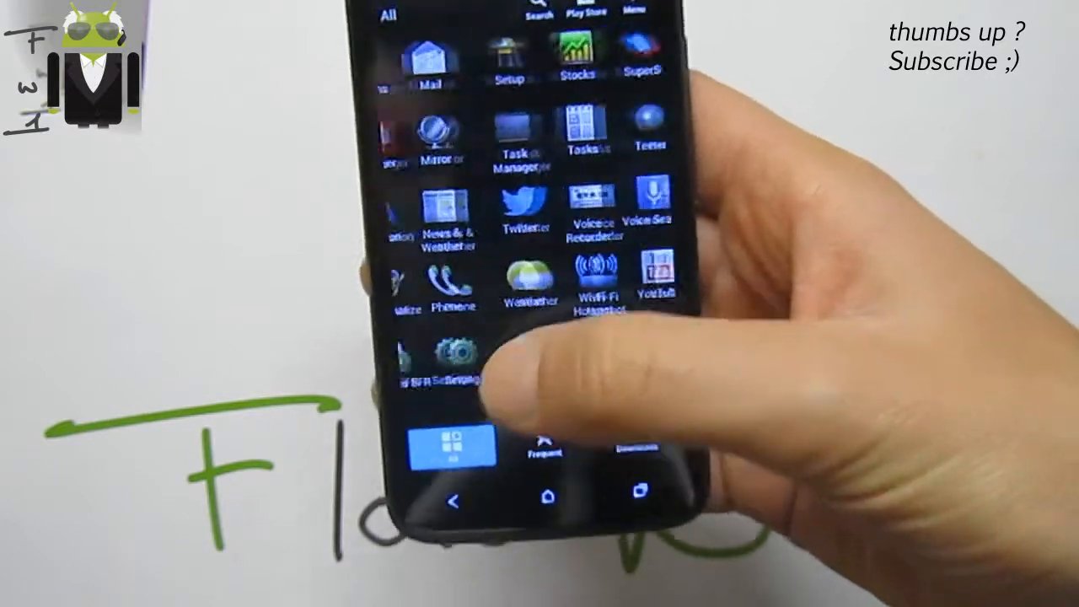
scroll(down, 3)
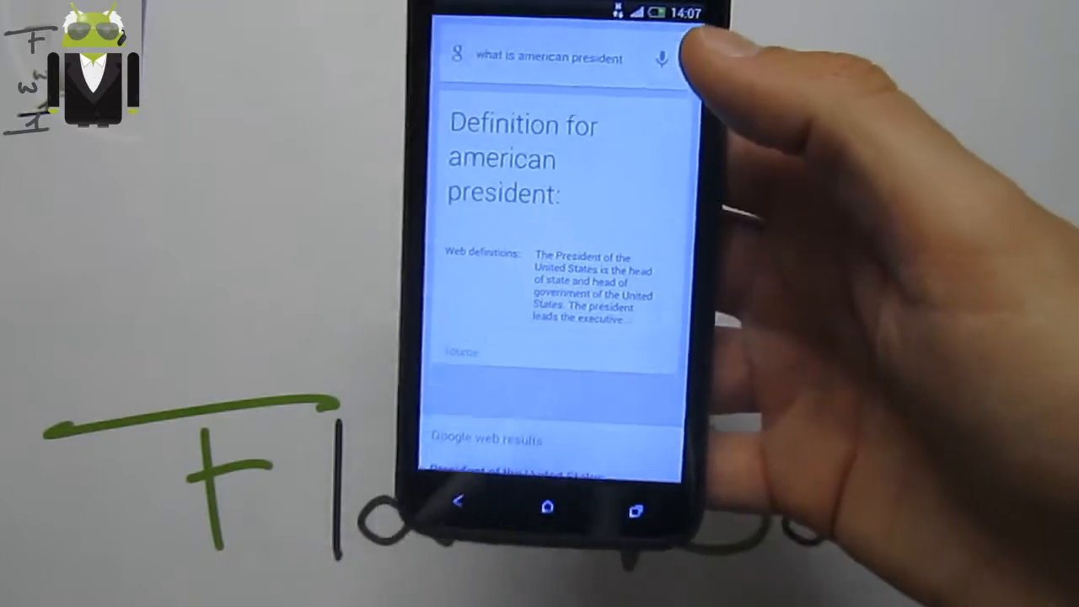
Scroll through Google results for 'what is american president', led by Wikipedia.
scroll(down, 3)
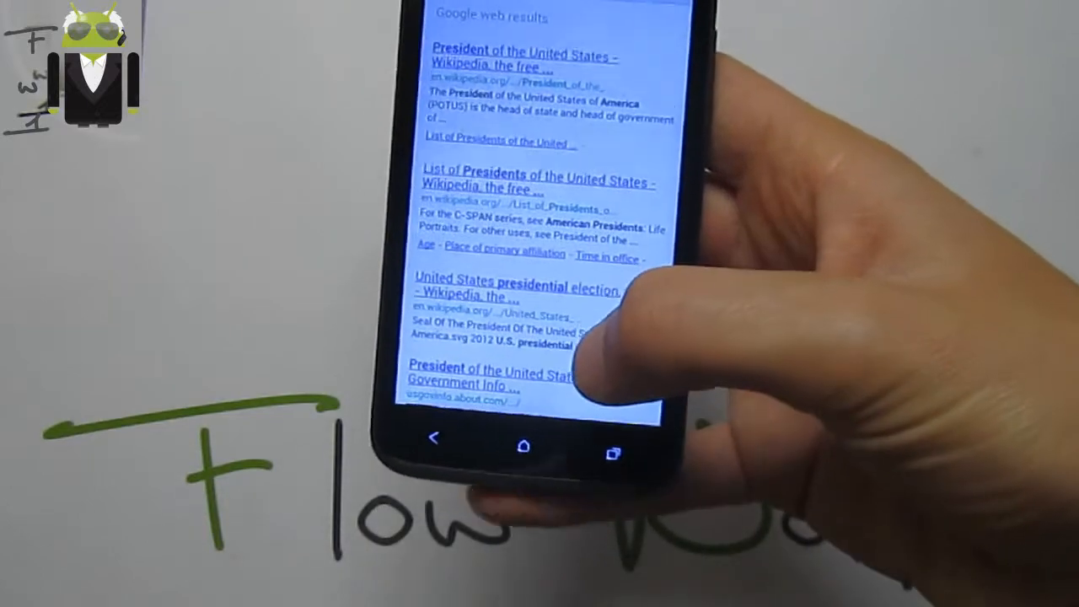